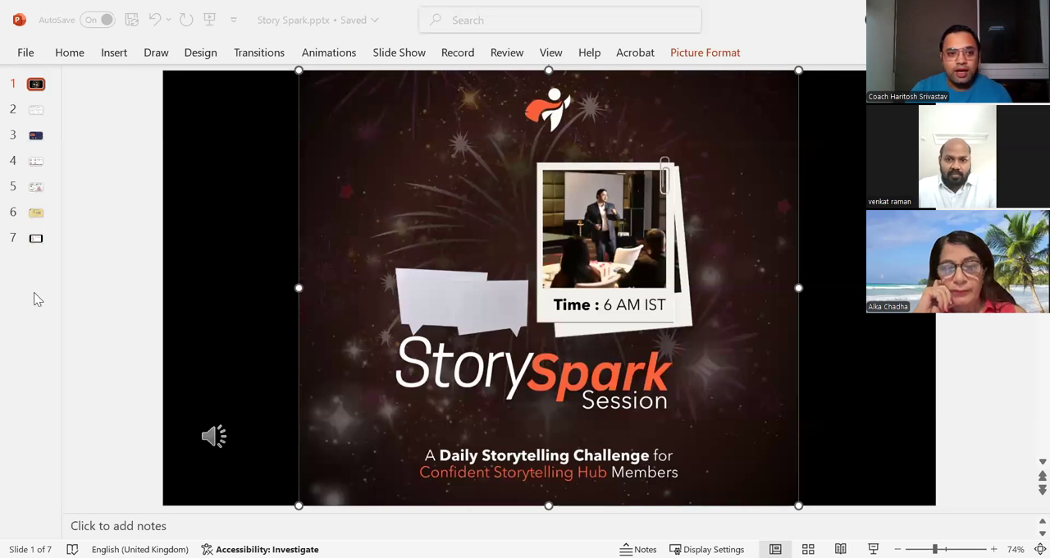
pyautogui.moveTo(4, 283)
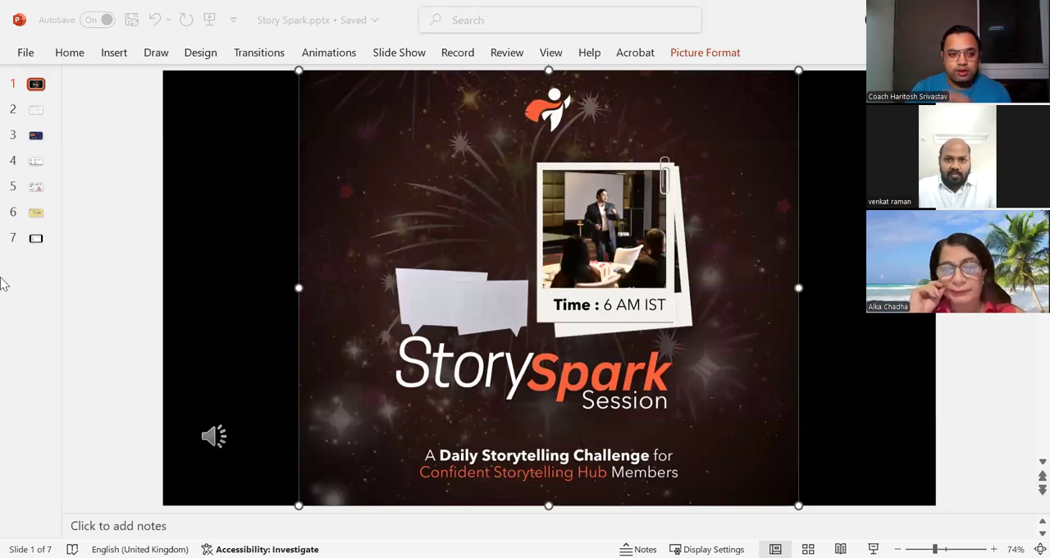
pyautogui.moveTo(470, 183)
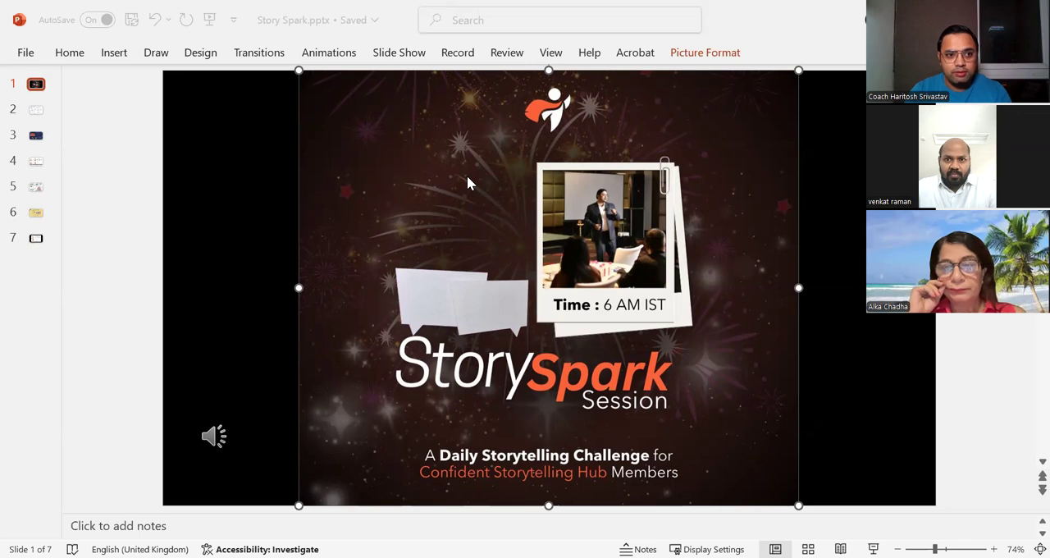
pyautogui.moveTo(542, 198)
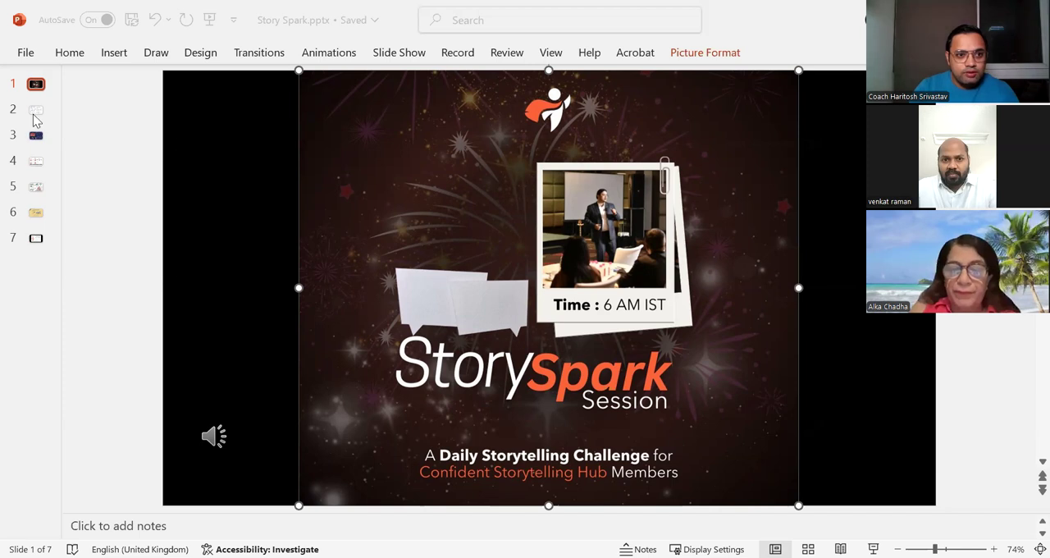
# - Show slide 2, the six-step Storytelling with Data Process infographic
pyautogui.click(37, 109)
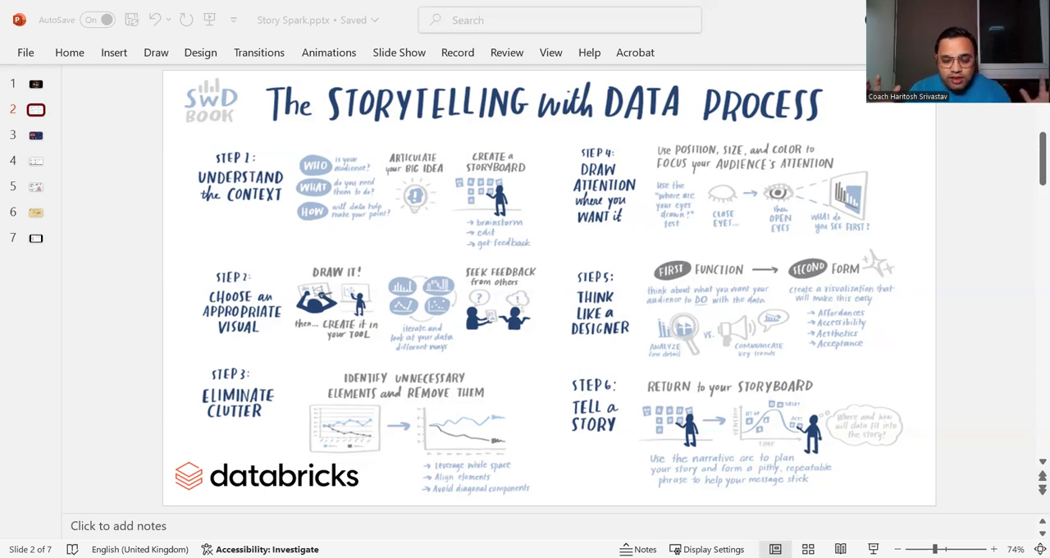
pyautogui.moveTo(723, 190)
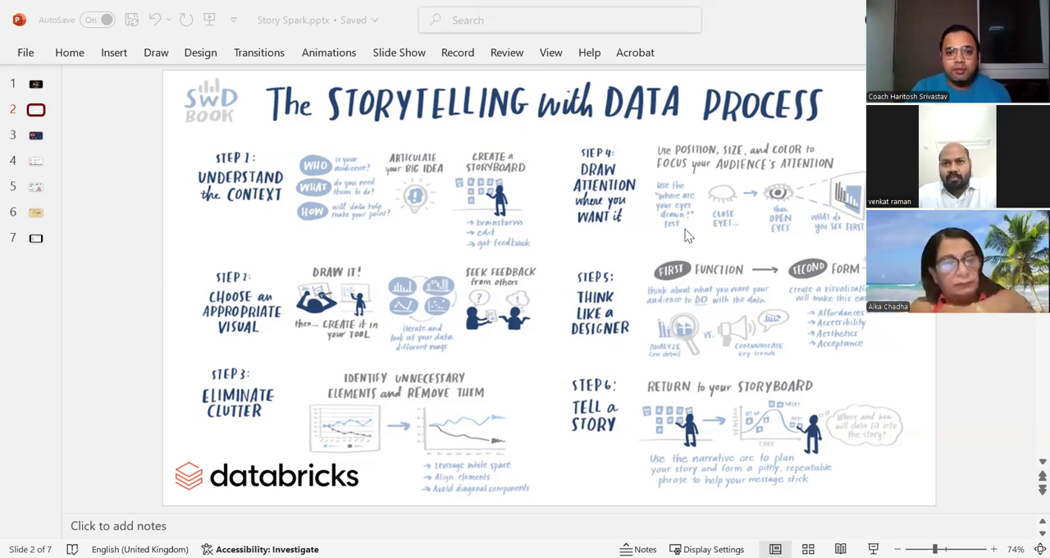
pyautogui.moveTo(587, 249)
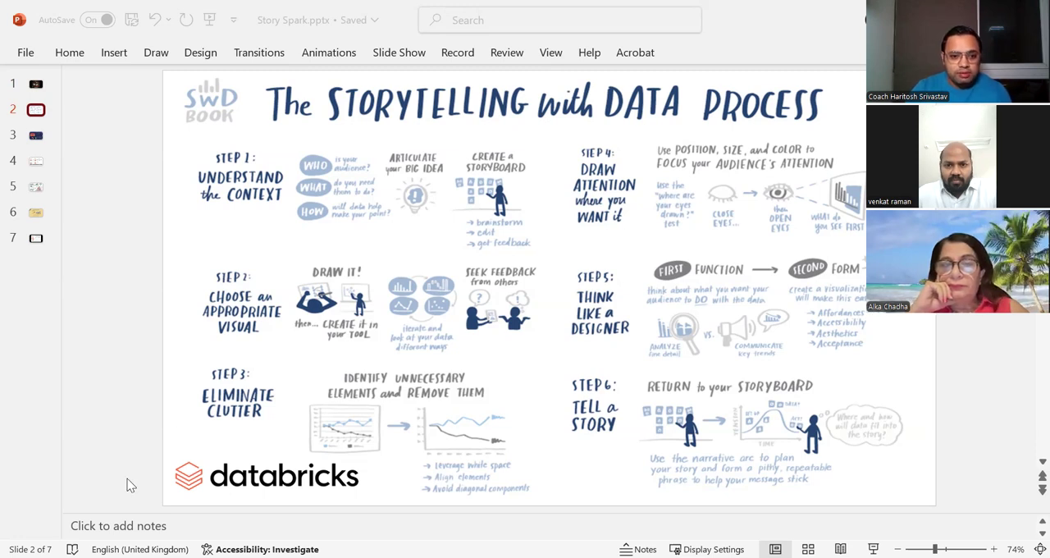
pyautogui.moveTo(45, 148)
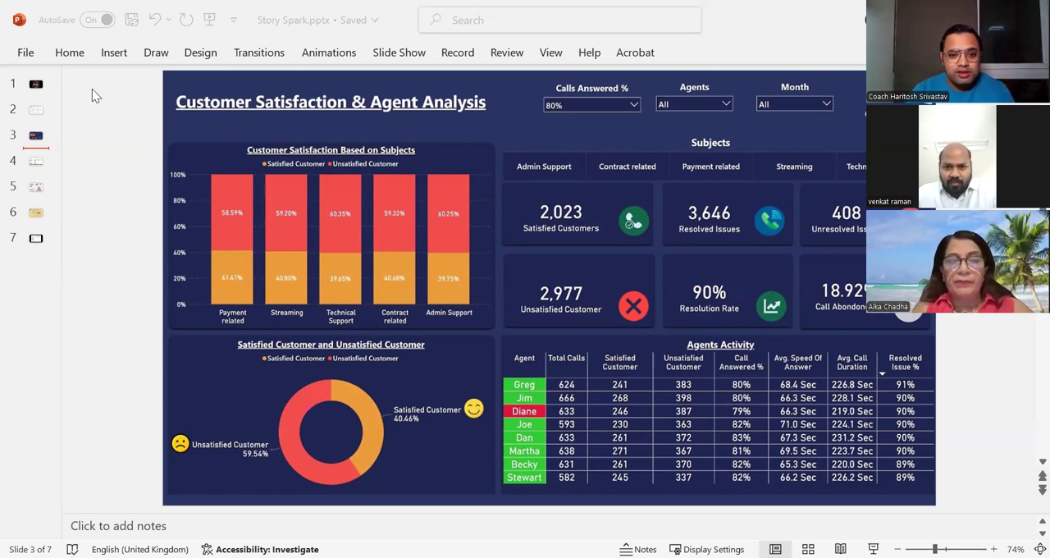
pyautogui.moveTo(250, 481)
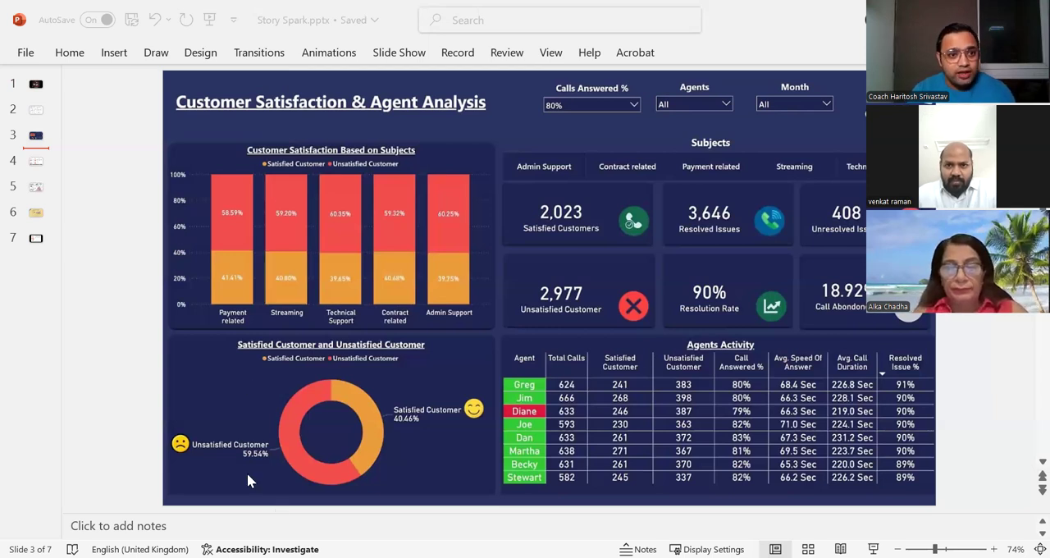
pyautogui.moveTo(486, 452)
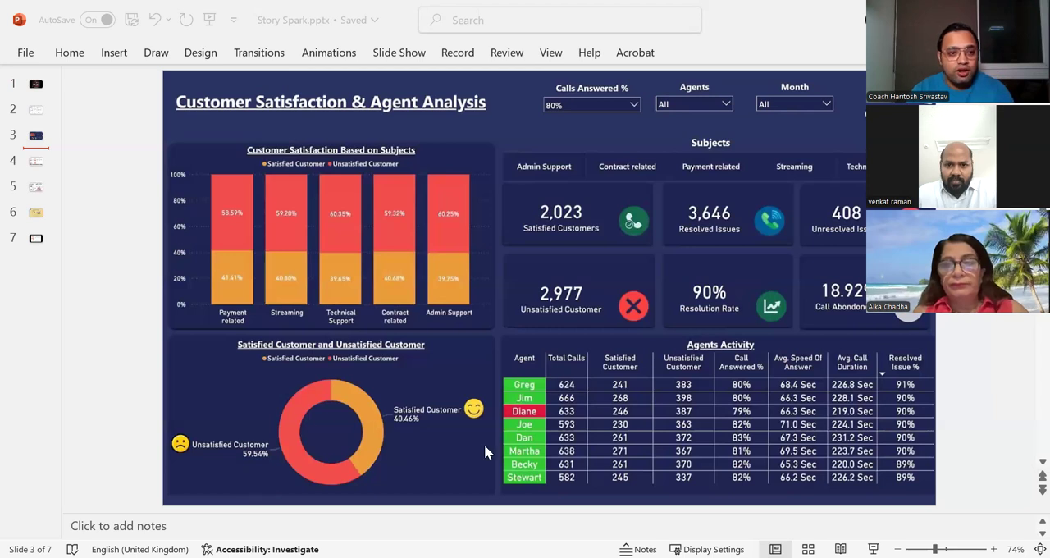
pyautogui.moveTo(543, 365)
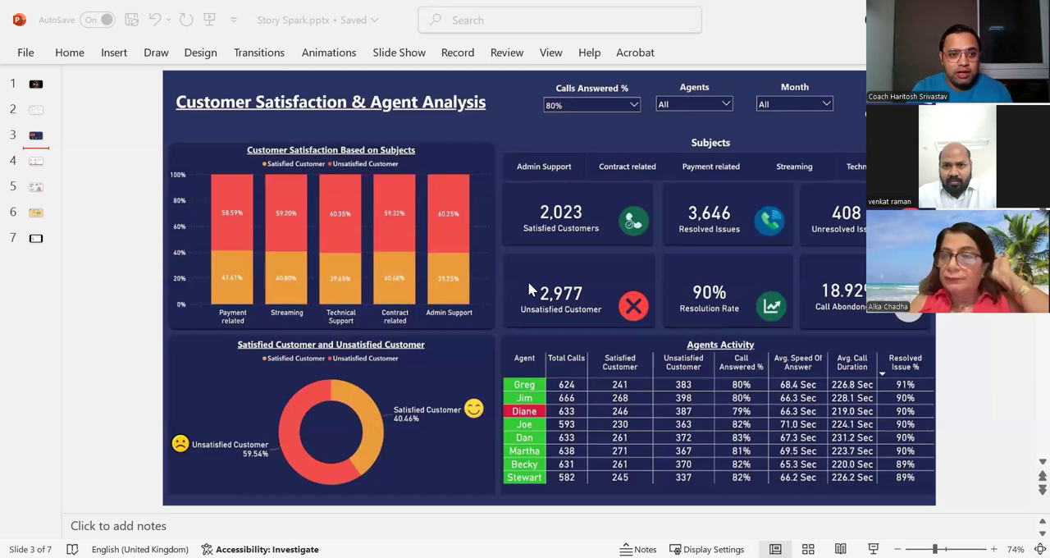
pyautogui.moveTo(394, 301)
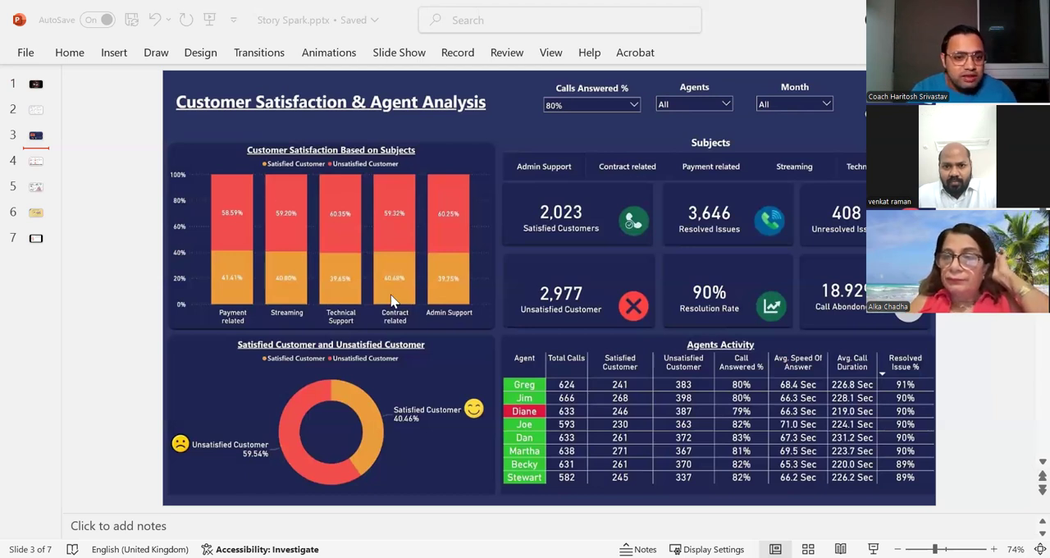
pyautogui.moveTo(425, 285)
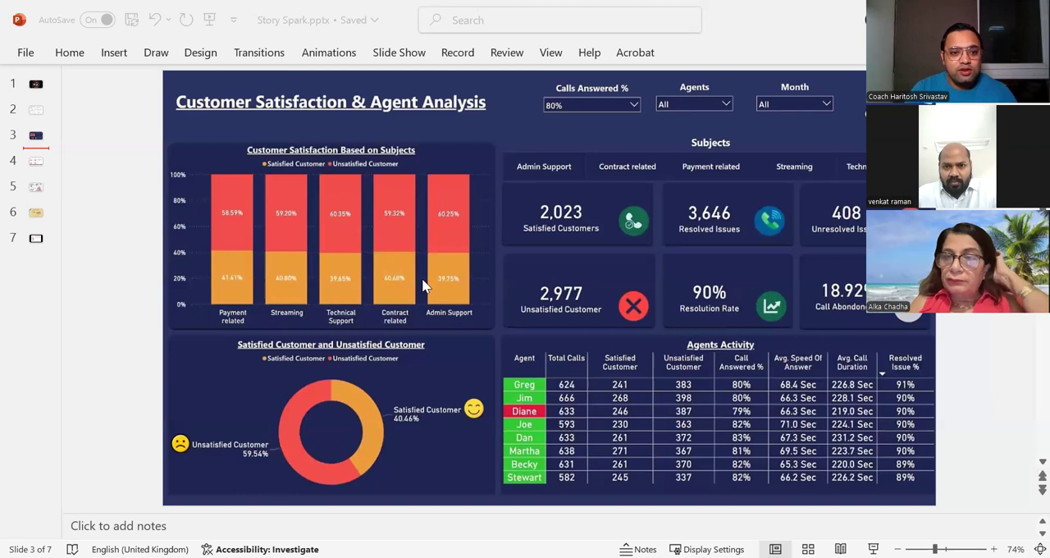
pyautogui.moveTo(279, 332)
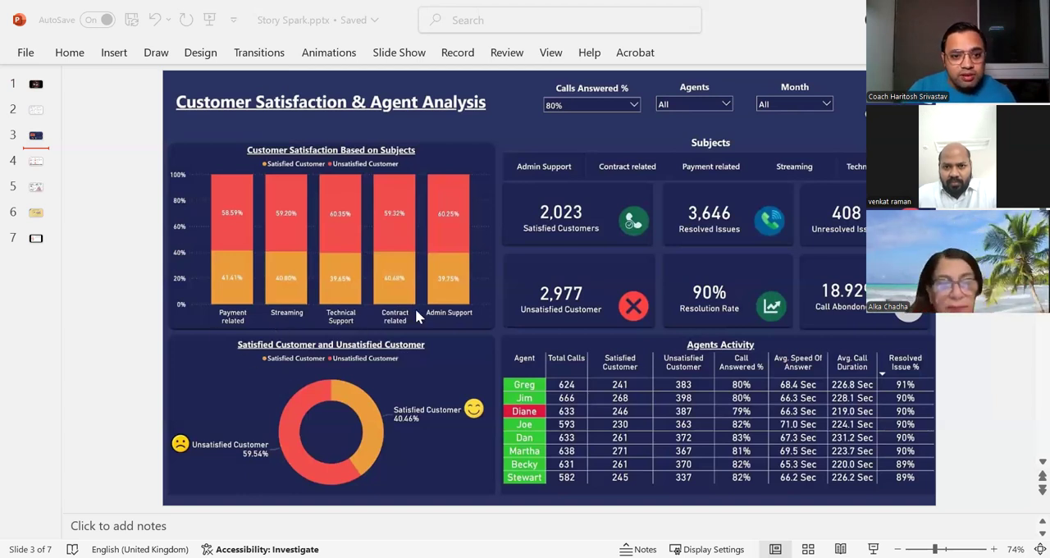
pyautogui.moveTo(449, 340)
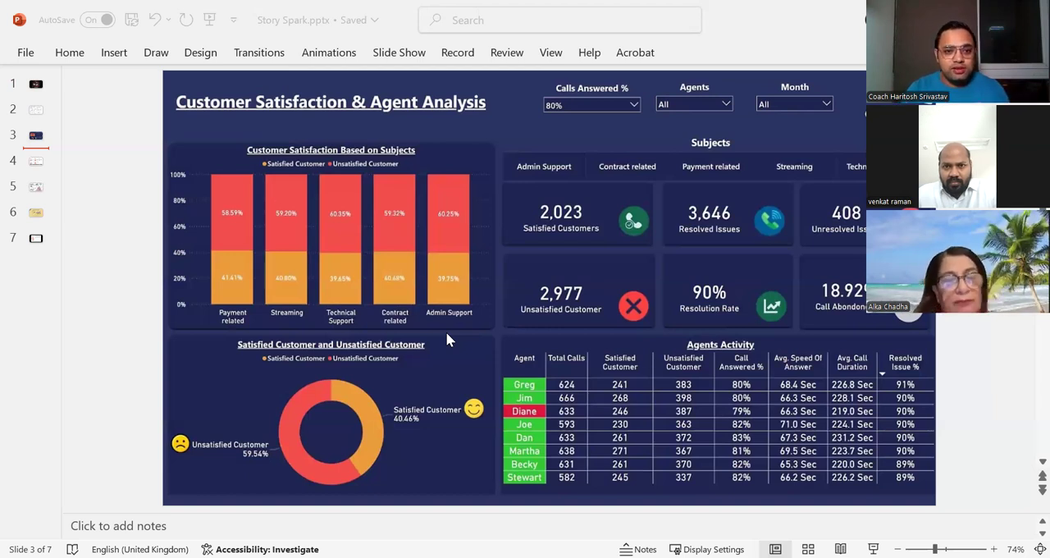
pyautogui.moveTo(518, 355)
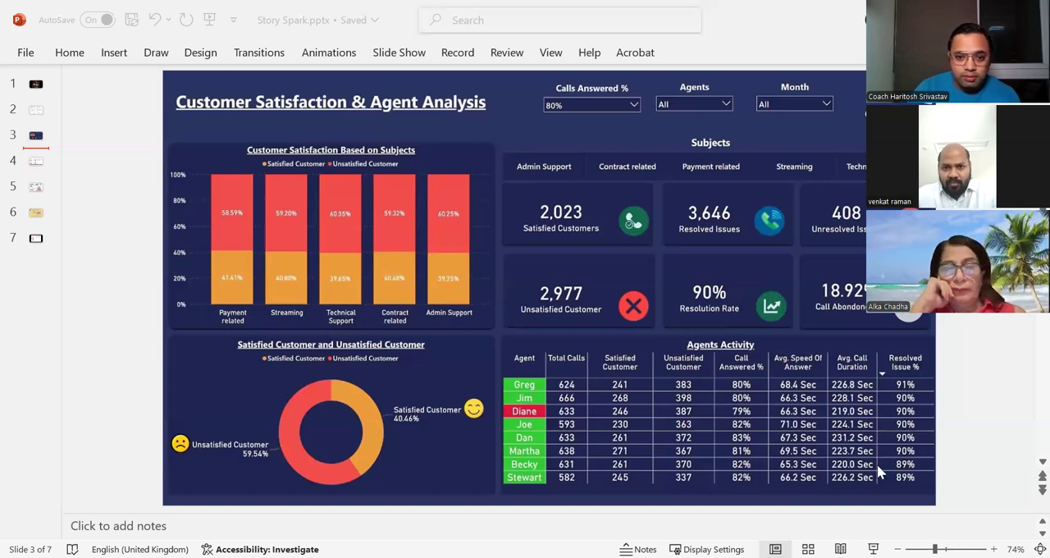
pyautogui.moveTo(993, 457)
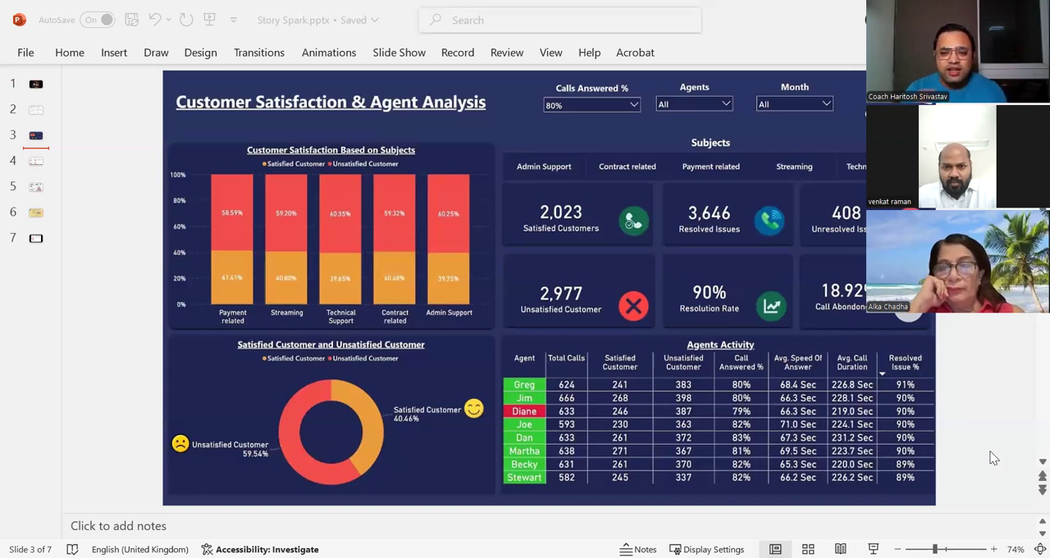
pyautogui.moveTo(731, 422)
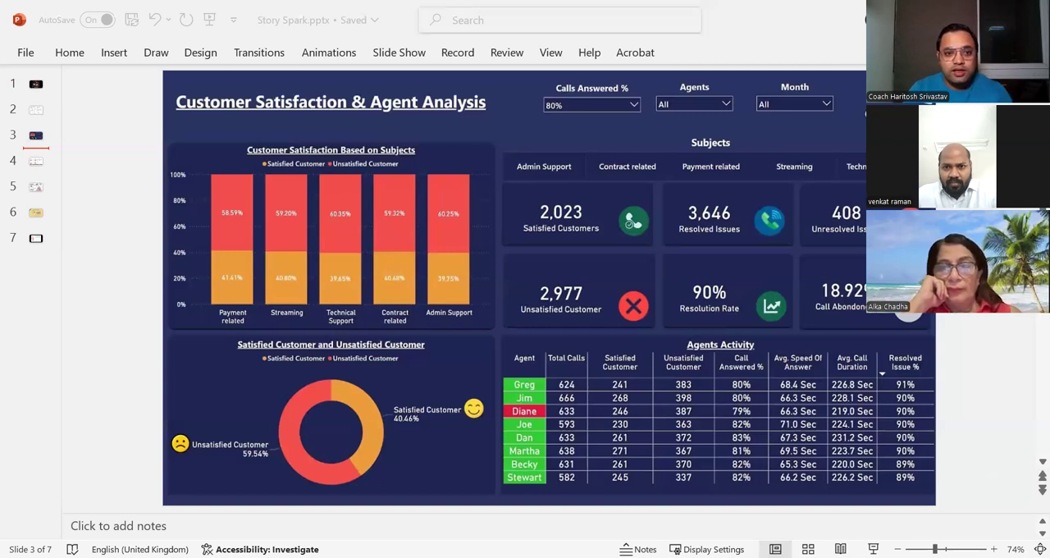
pyautogui.moveTo(906, 402)
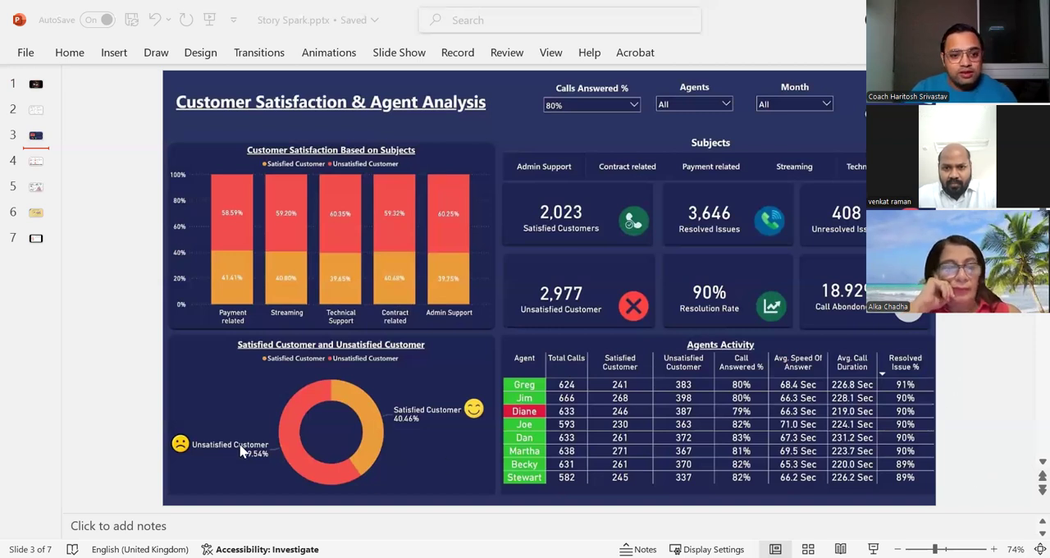
pyautogui.moveTo(254, 430)
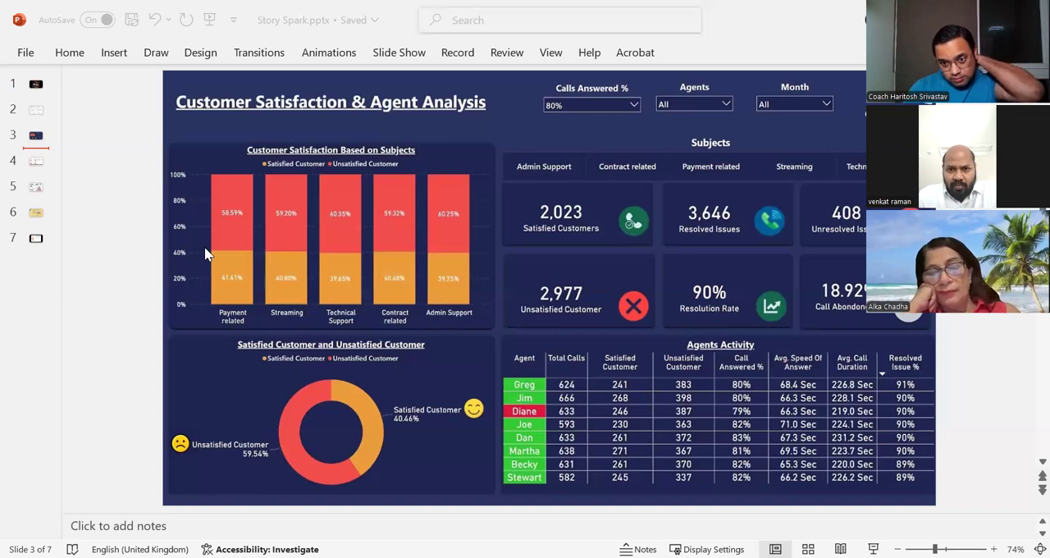
pyautogui.moveTo(105, 92)
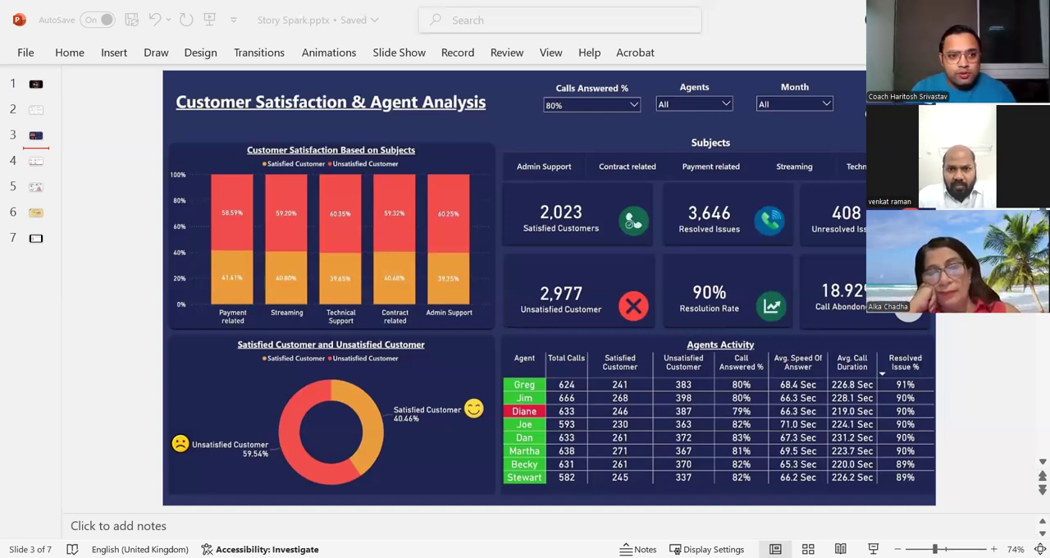
pyautogui.moveTo(778, 239)
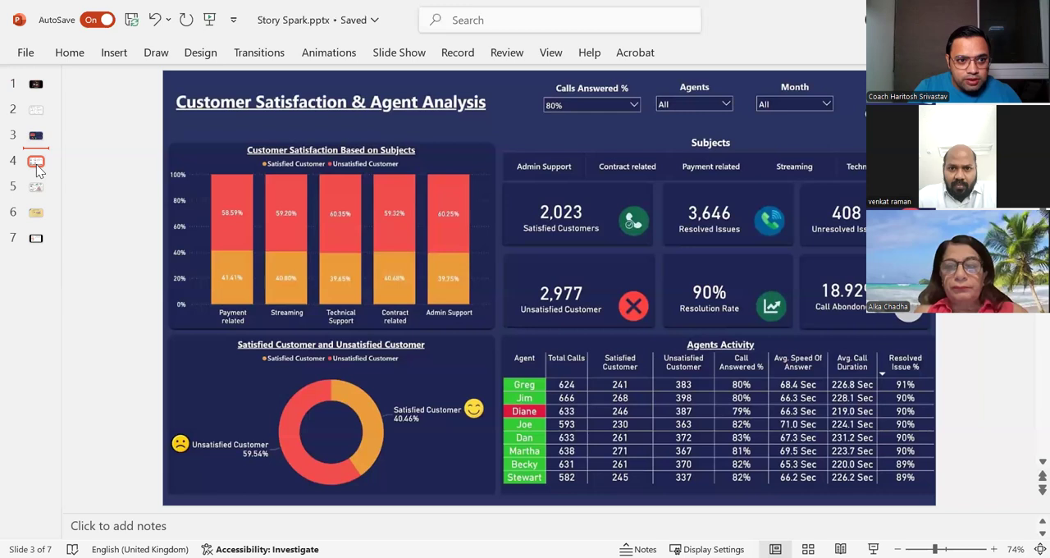
# - Present slide 4 on productivity challenges, then advance to slide 5, 'Wasted Planet!'
pyautogui.click(35, 161)
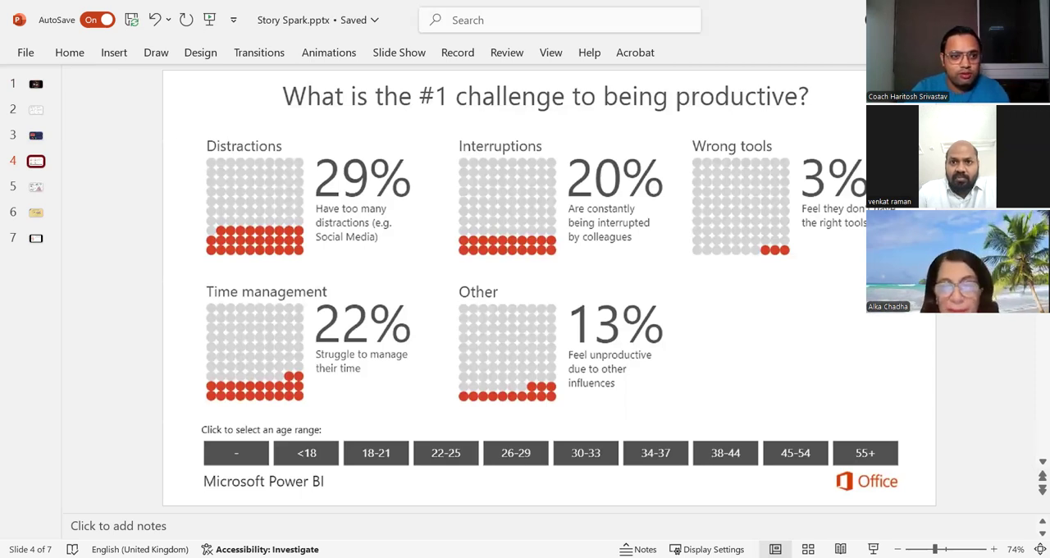
pyautogui.moveTo(399, 176)
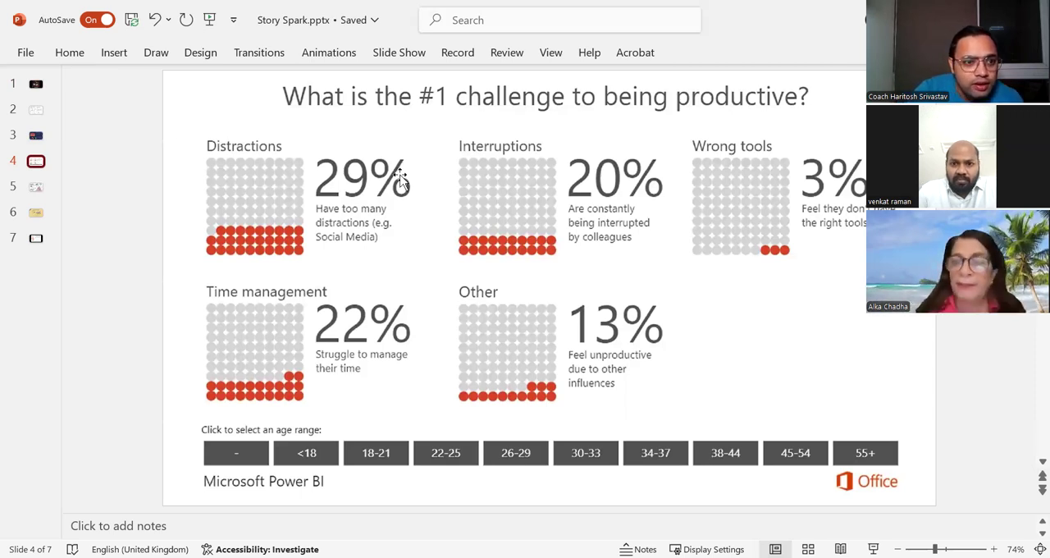
pyautogui.click(36, 187)
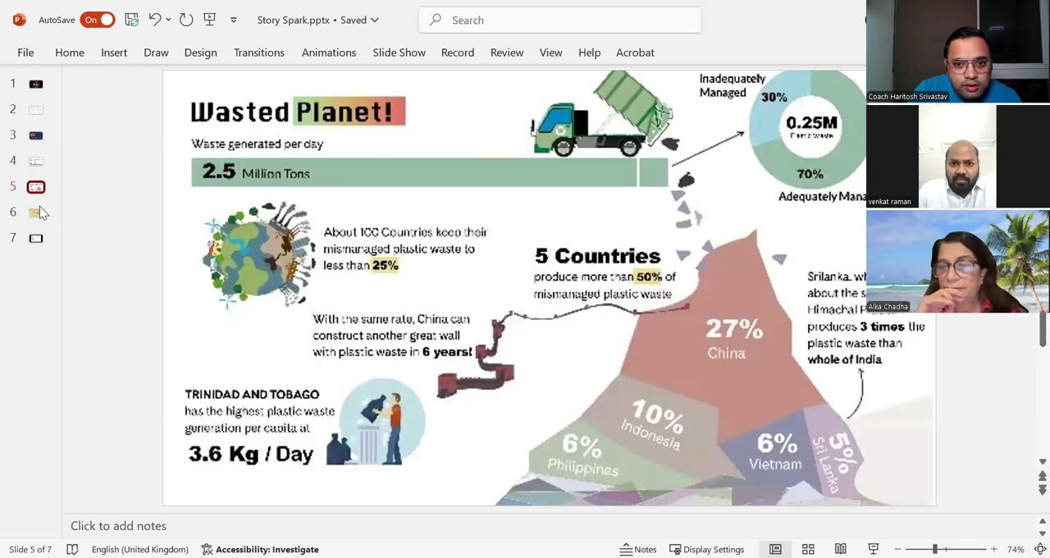
pyautogui.moveTo(834, 158)
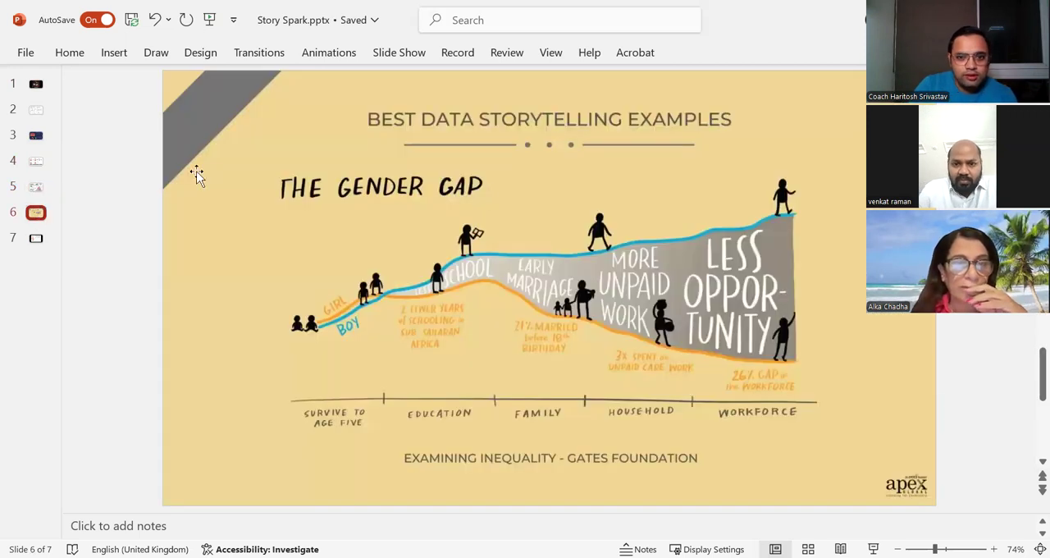
pyautogui.moveTo(488, 129)
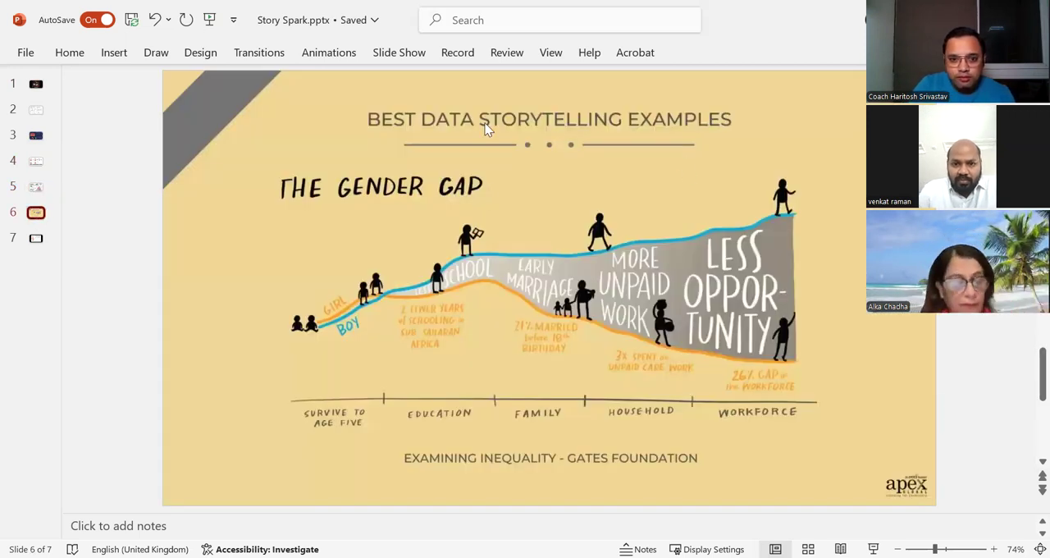
pyautogui.moveTo(115, 67)
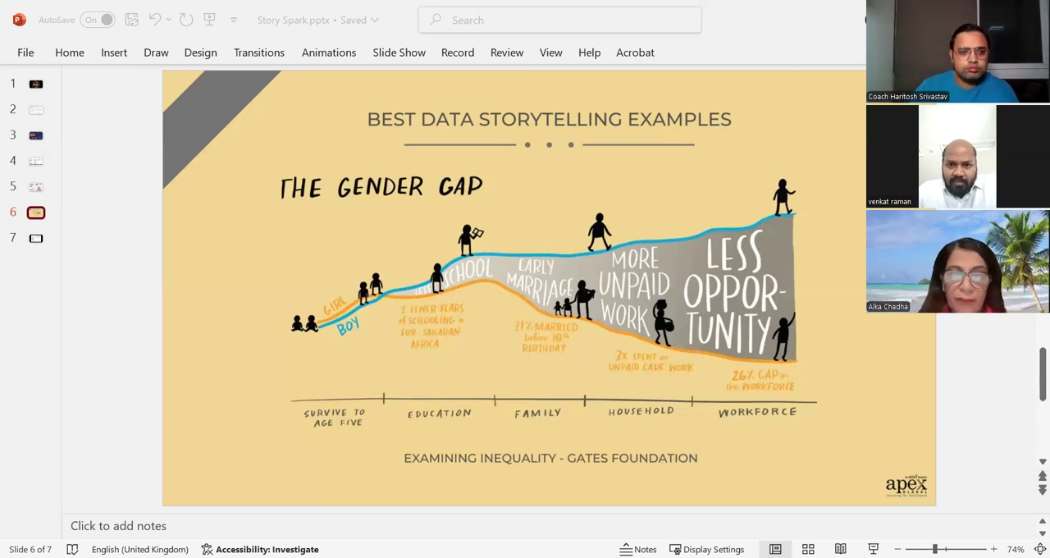
pyautogui.moveTo(346, 6)
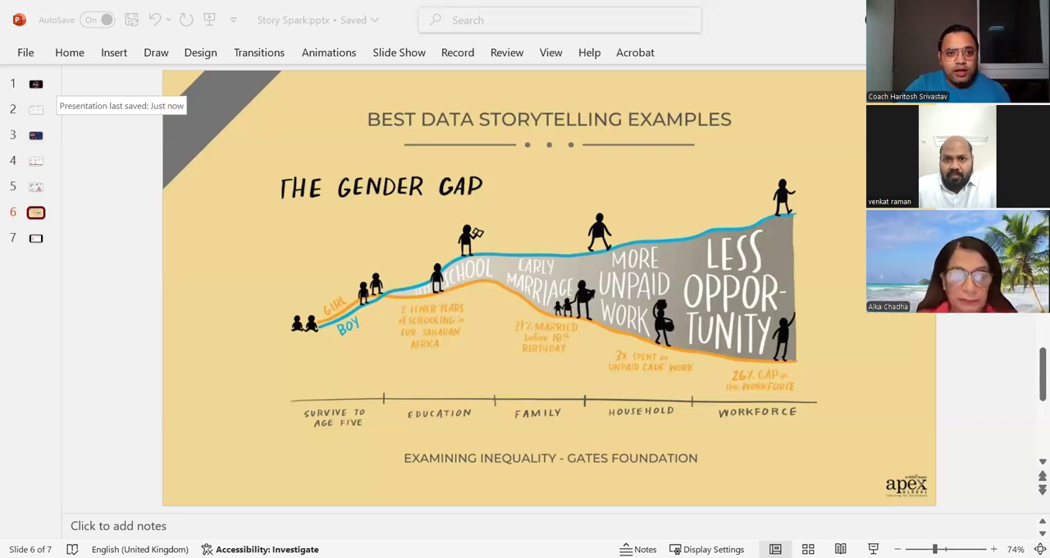
pyautogui.moveTo(106, 279)
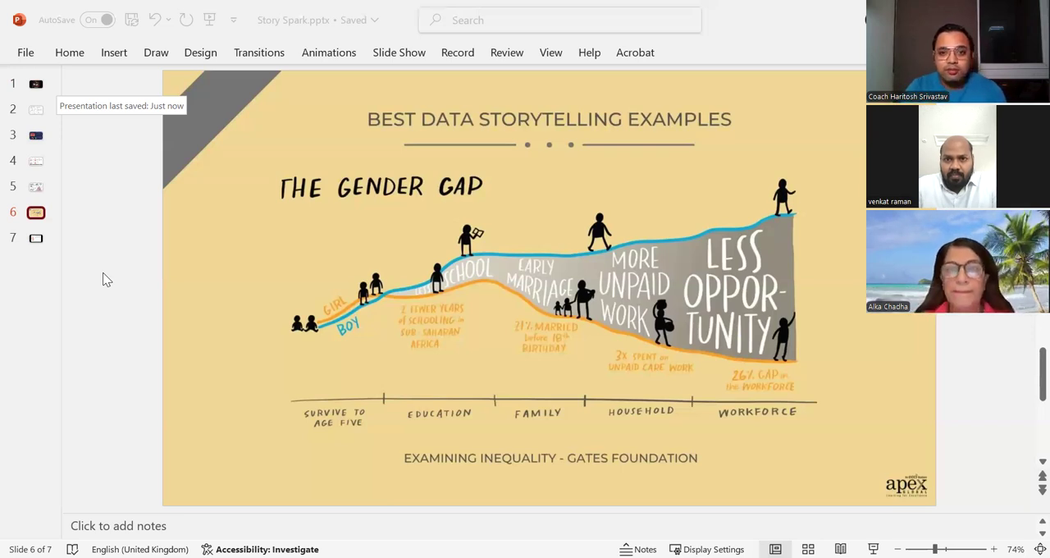
pyautogui.moveTo(579, 185)
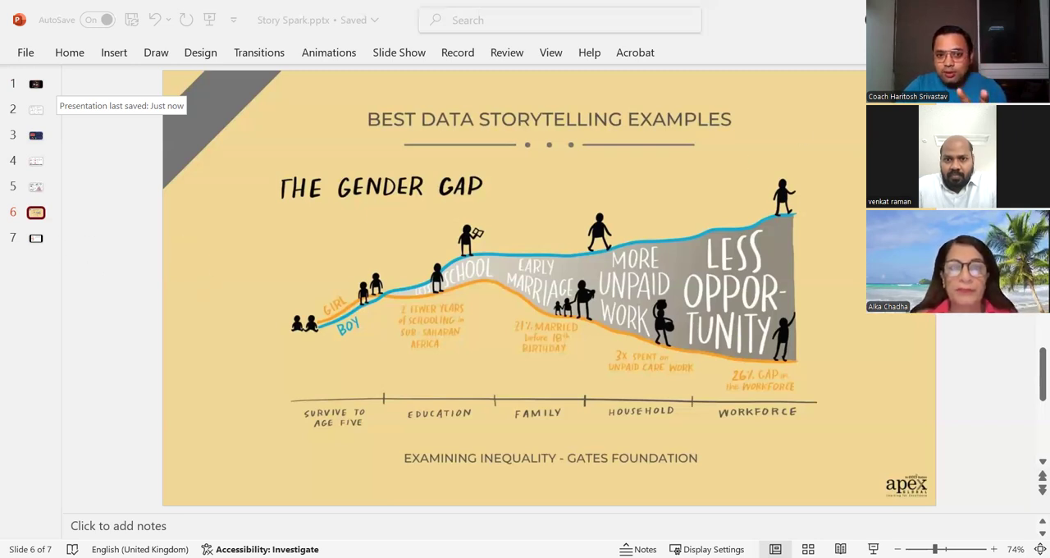
pyautogui.moveTo(197, 214)
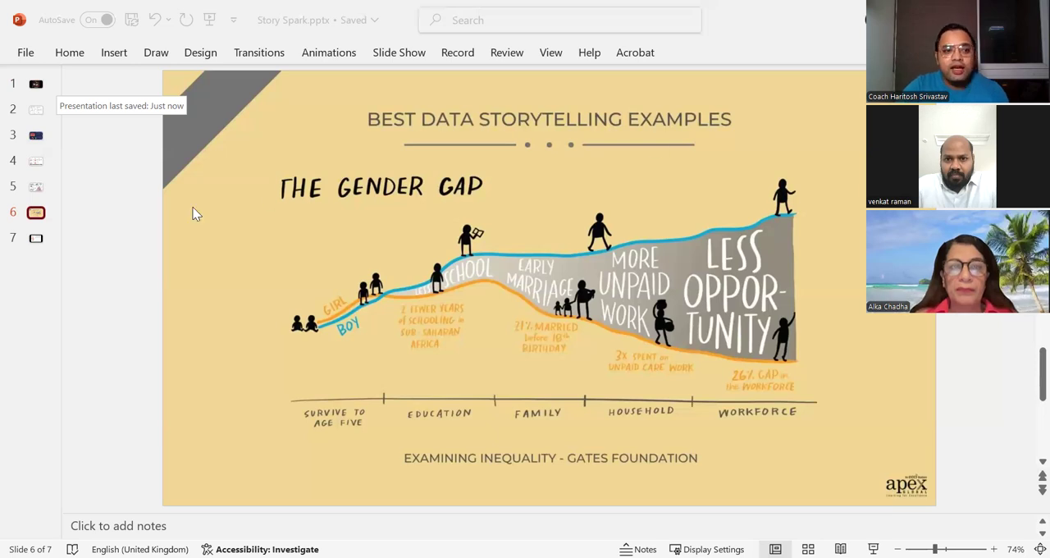